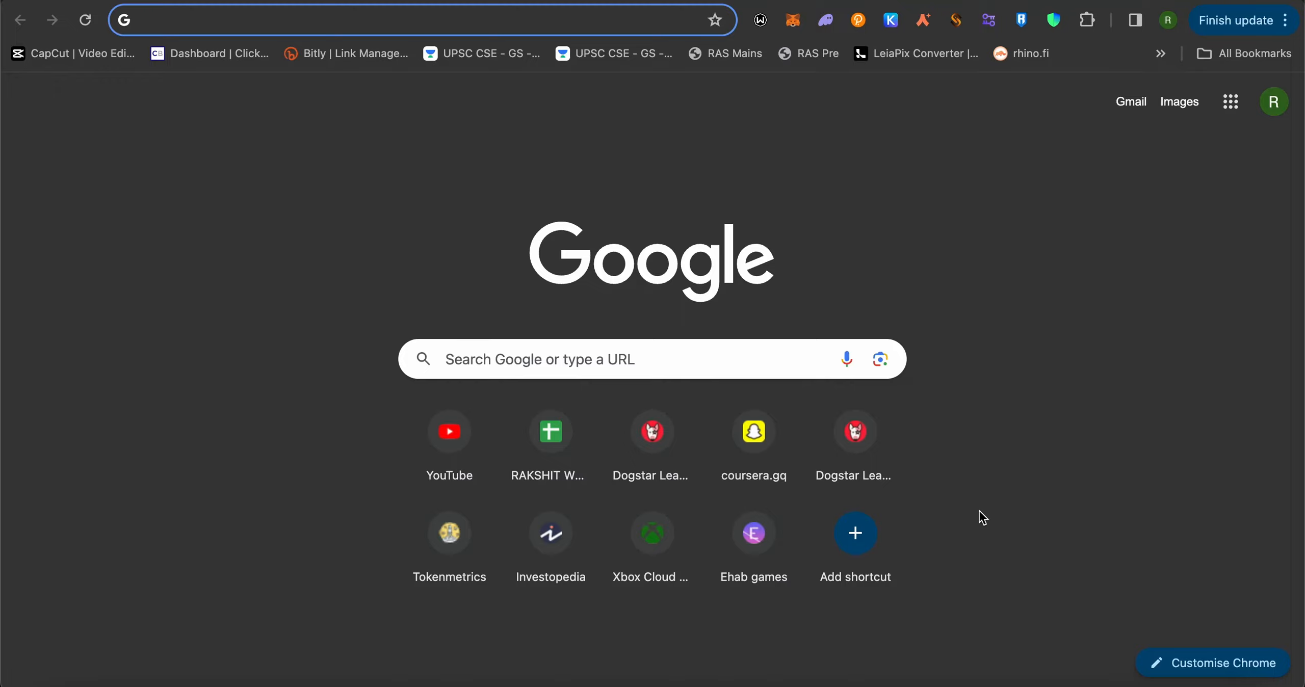
pyautogui.moveTo(1124, 87)
pyautogui.write('facebook.com')
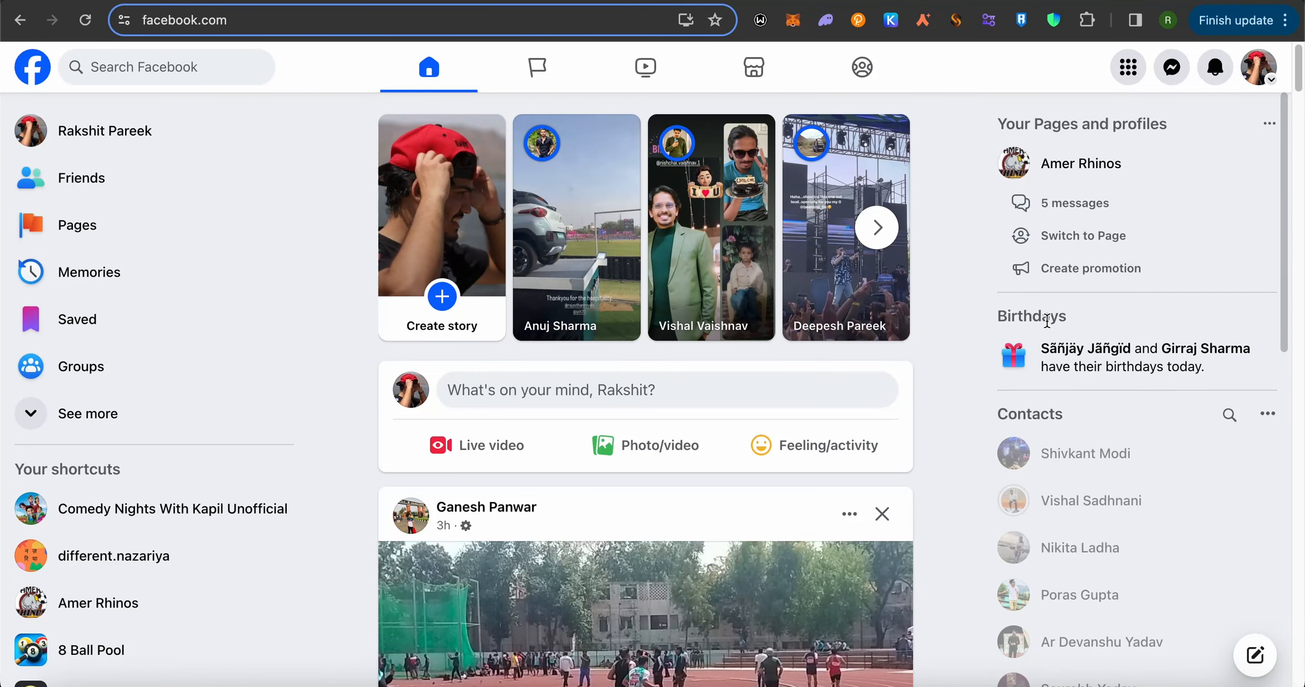
pyautogui.moveTo(953, 308)
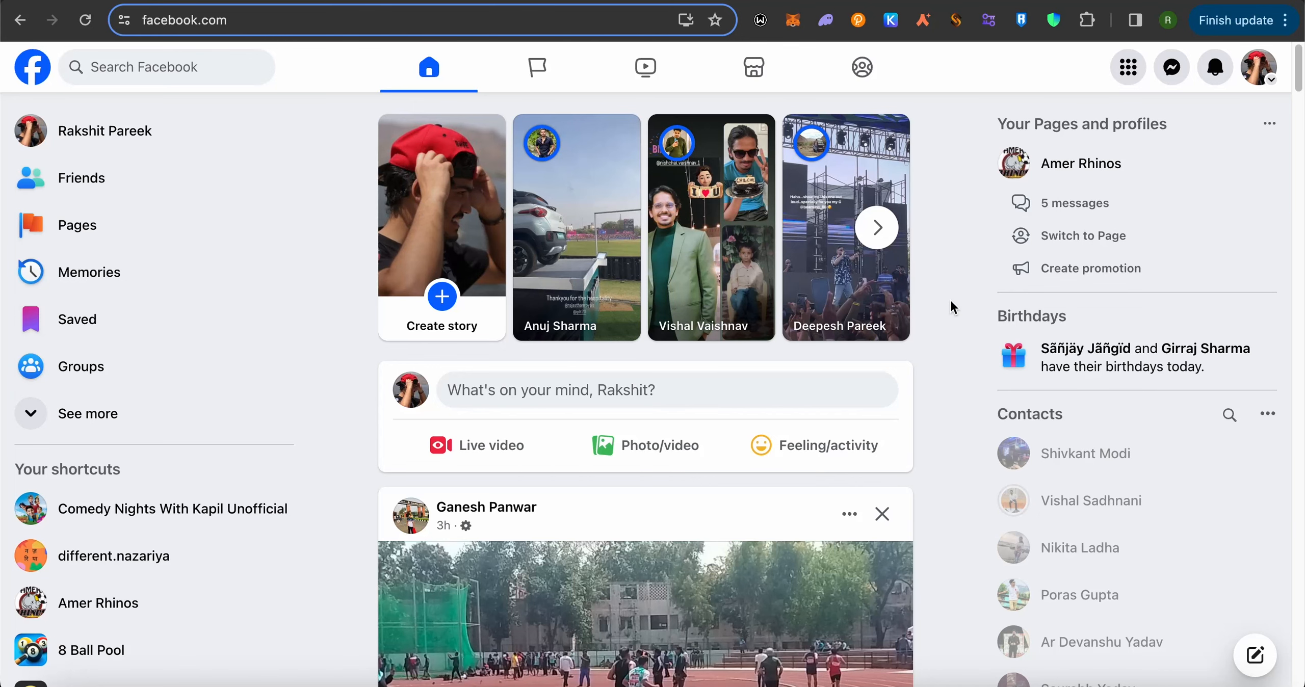
pyautogui.moveTo(81, 177)
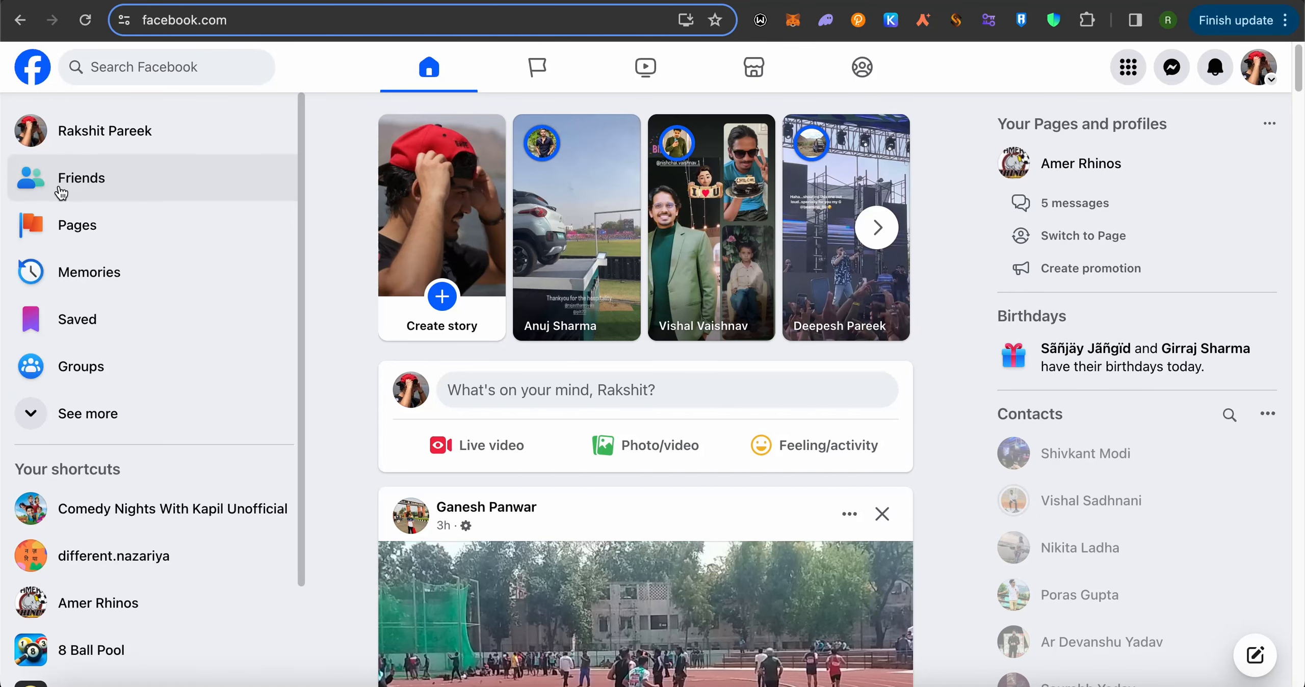
# Go to the Friends page from the left sidebar and choose All friends
pyautogui.click(80, 178)
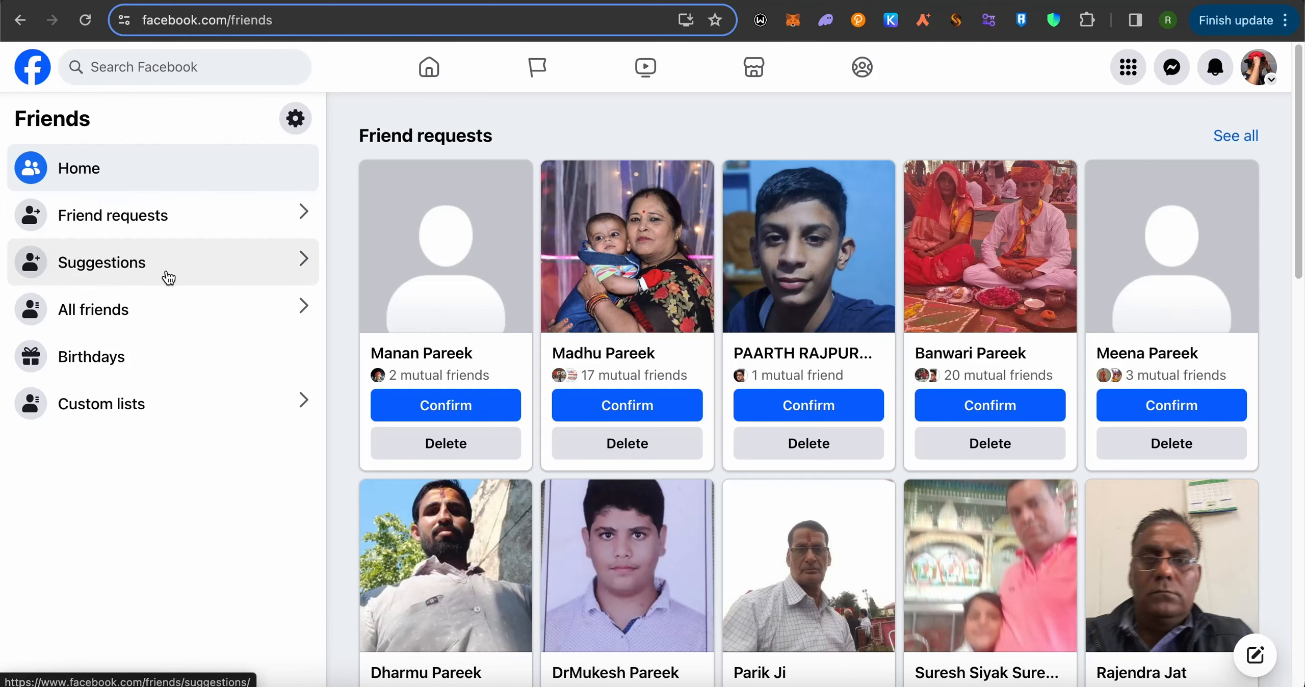
pyautogui.click(93, 309)
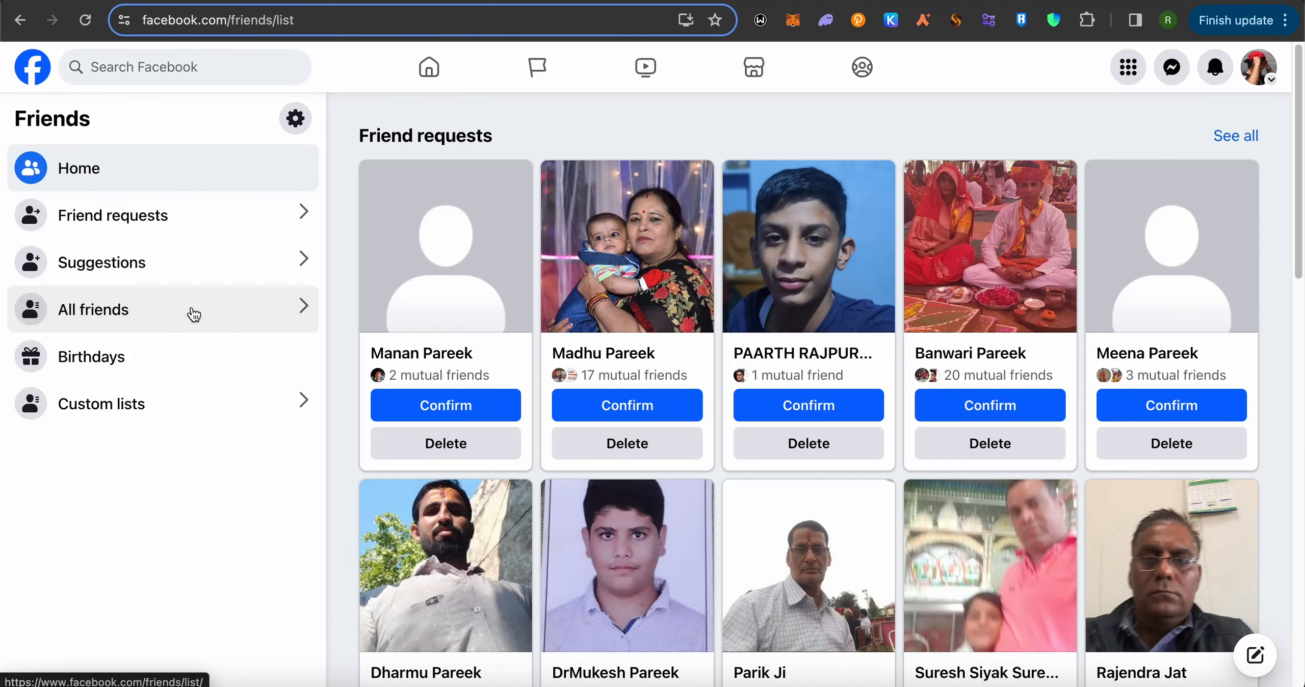
pyautogui.click(92, 310)
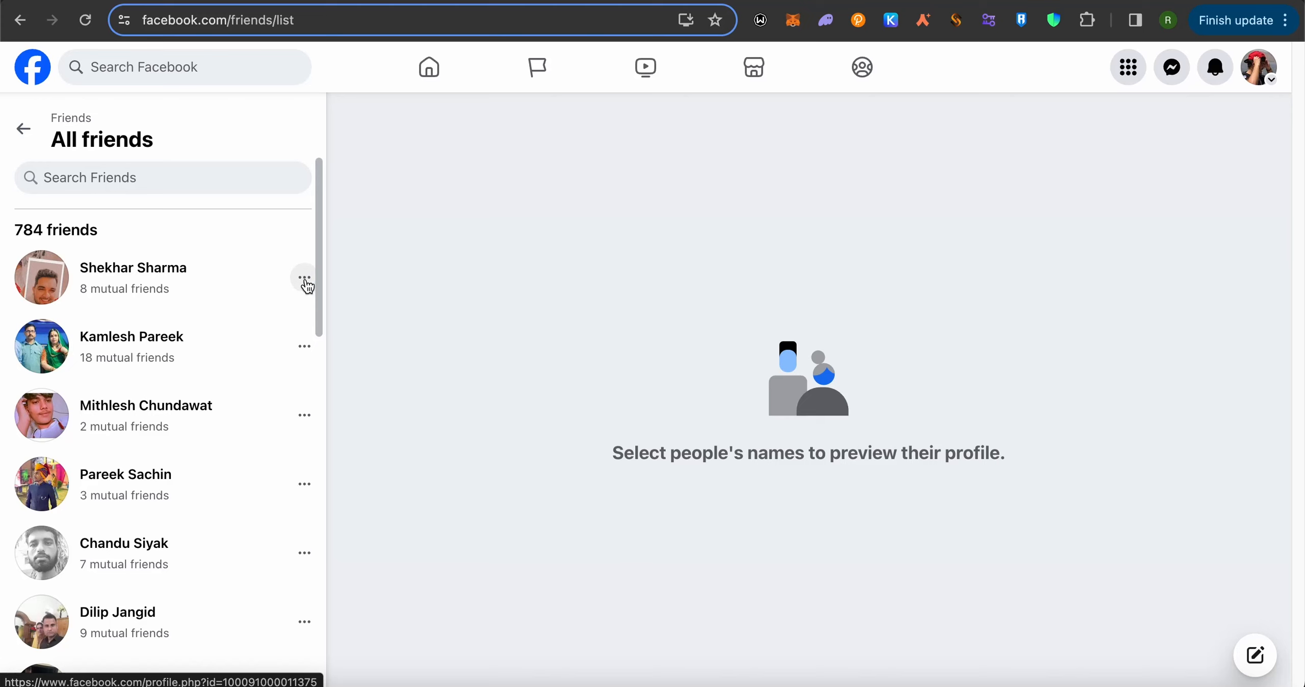
pyautogui.click(304, 277)
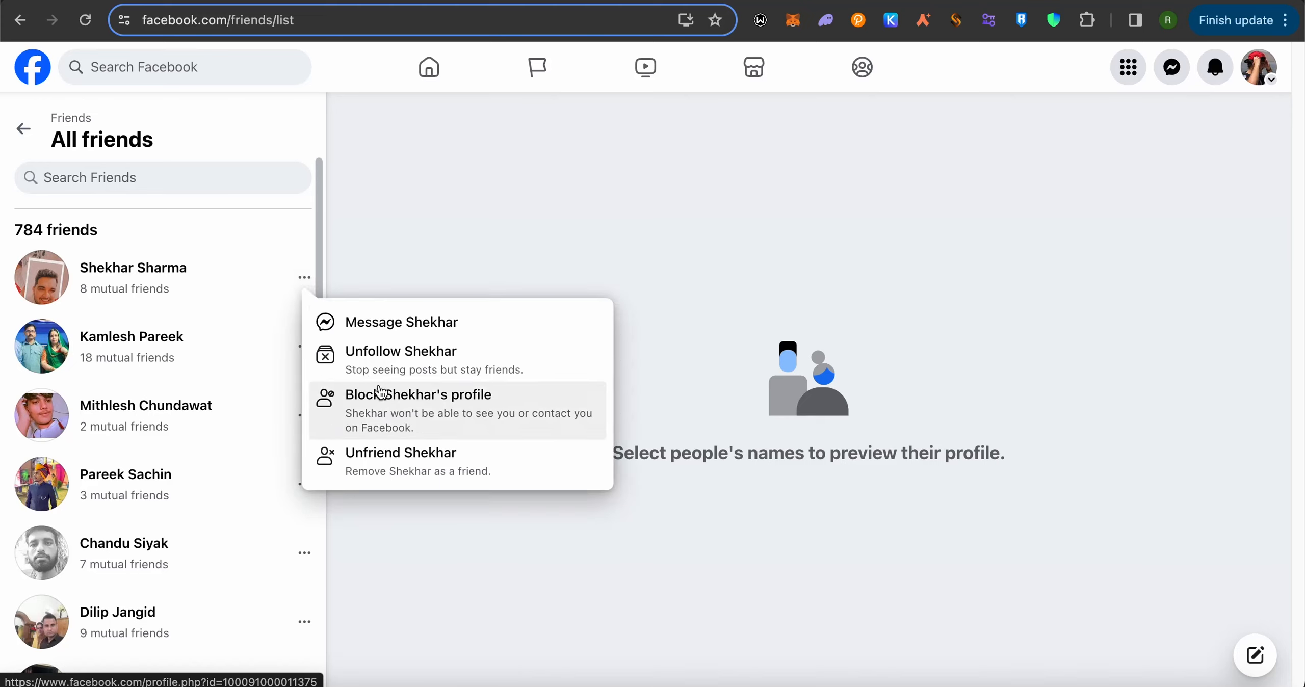
pyautogui.moveTo(658, 298)
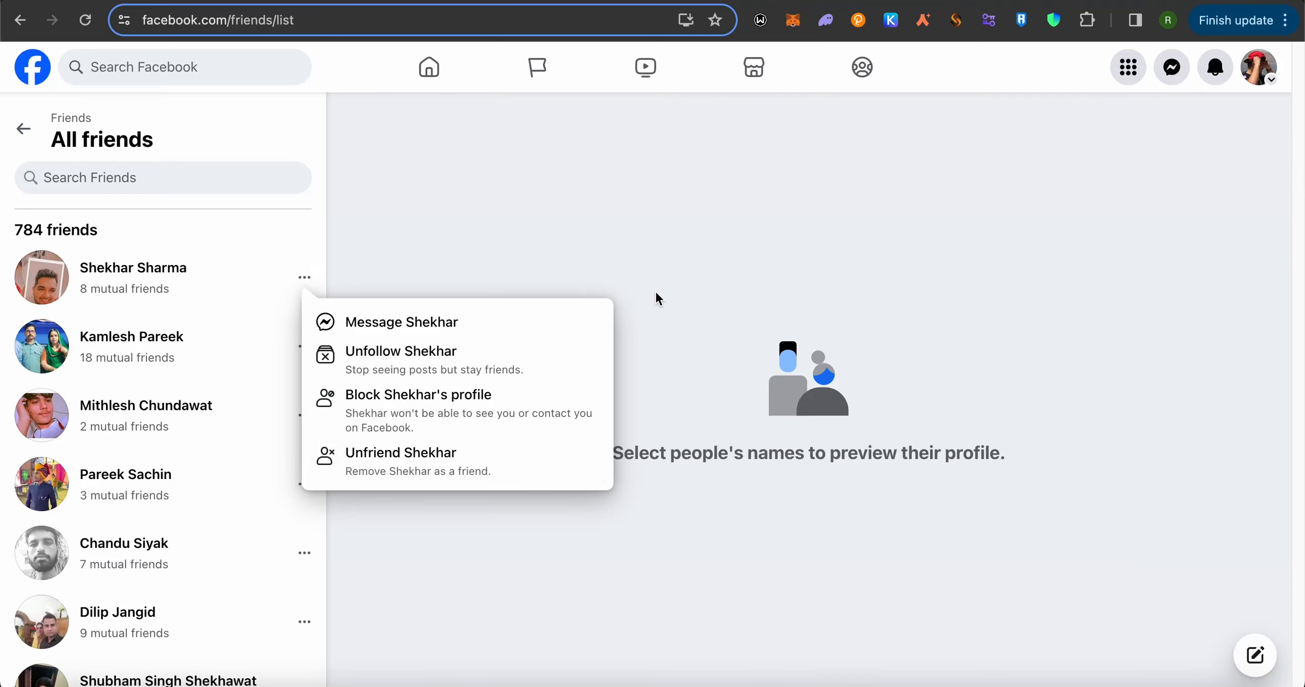
pyautogui.click(658, 298)
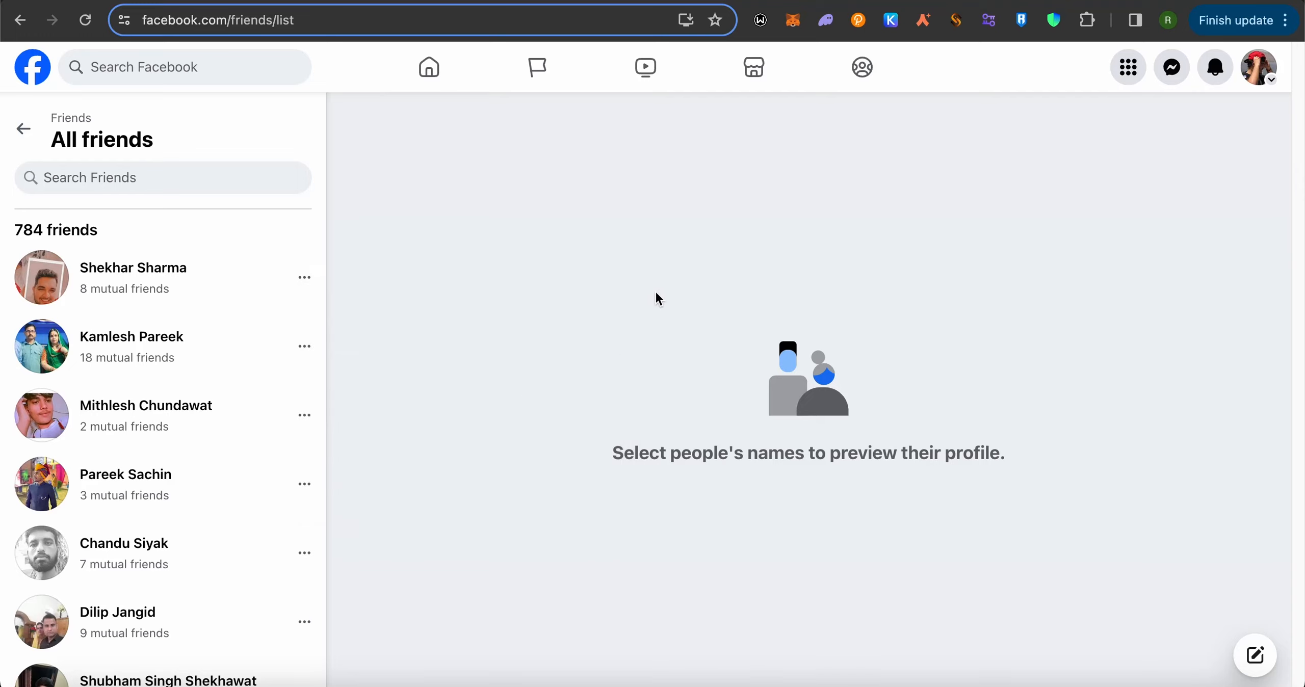